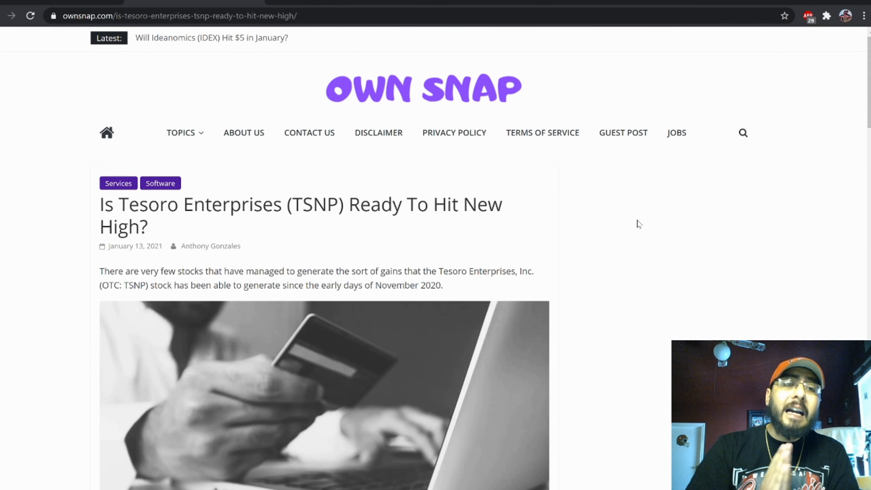
mouse_move(205, 59)
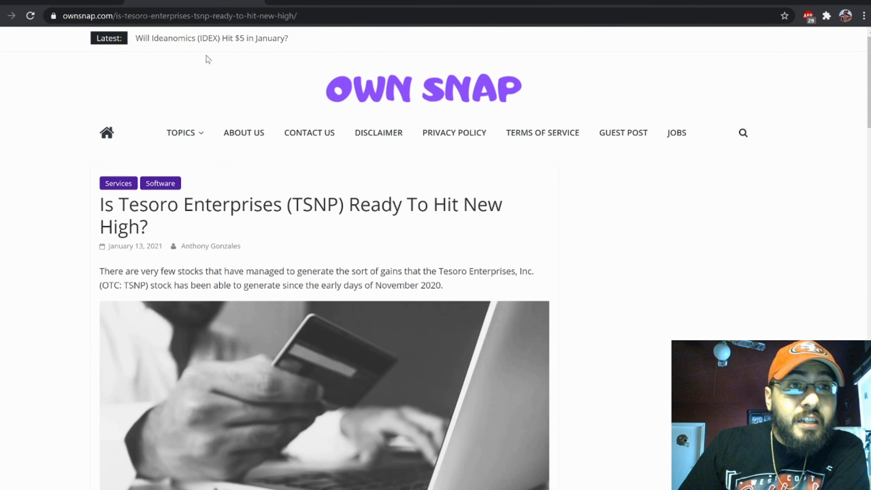
scroll(down, 3)
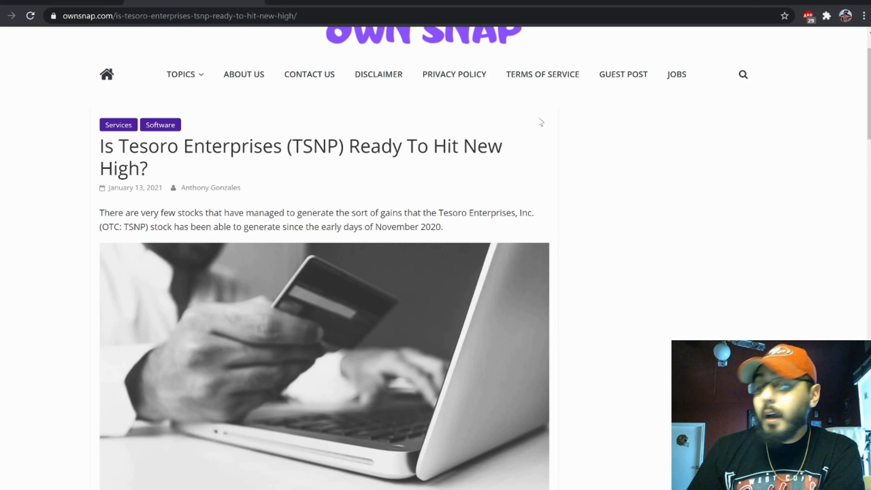
mouse_move(486, 129)
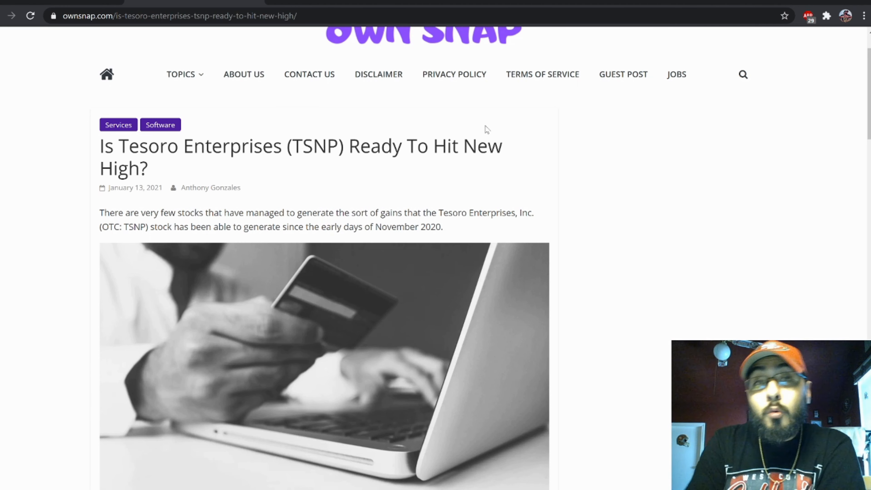
mouse_move(579, 150)
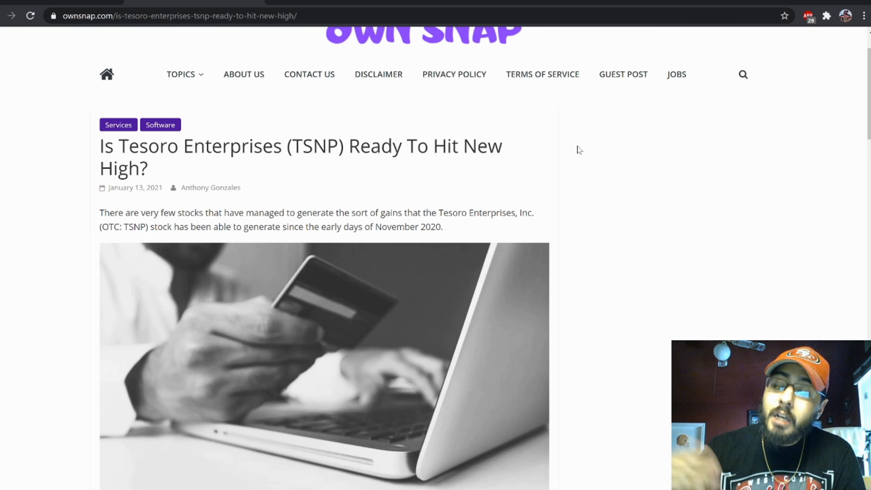
mouse_move(606, 175)
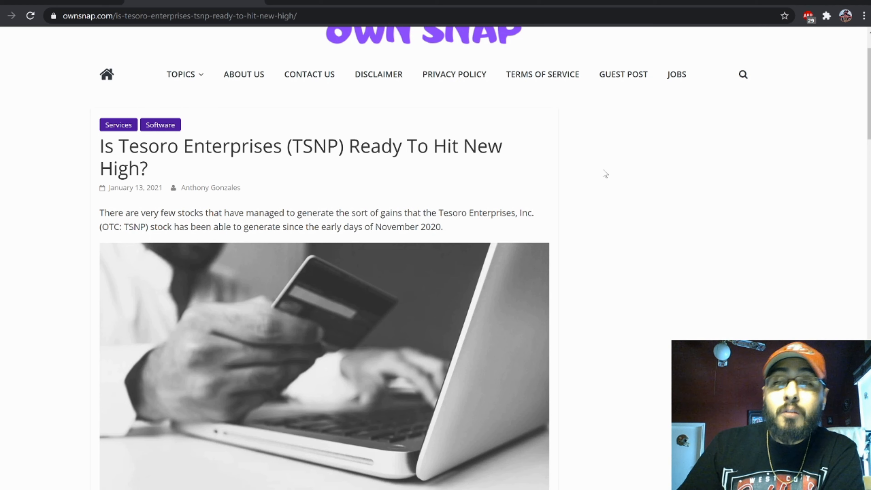
scroll(down, 3)
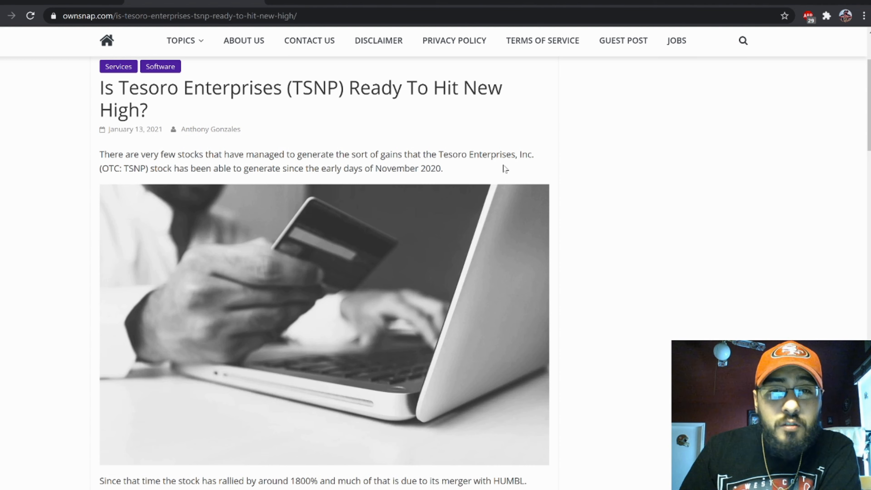
scroll(down, 3)
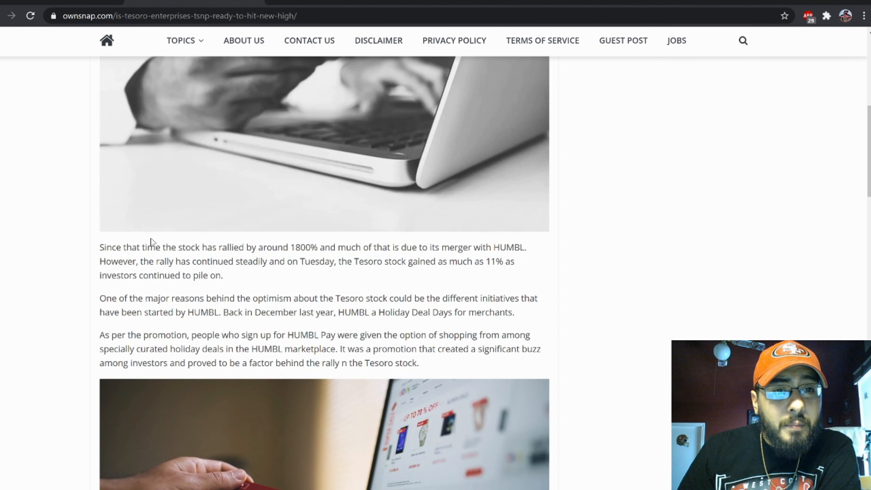
scroll(down, 3)
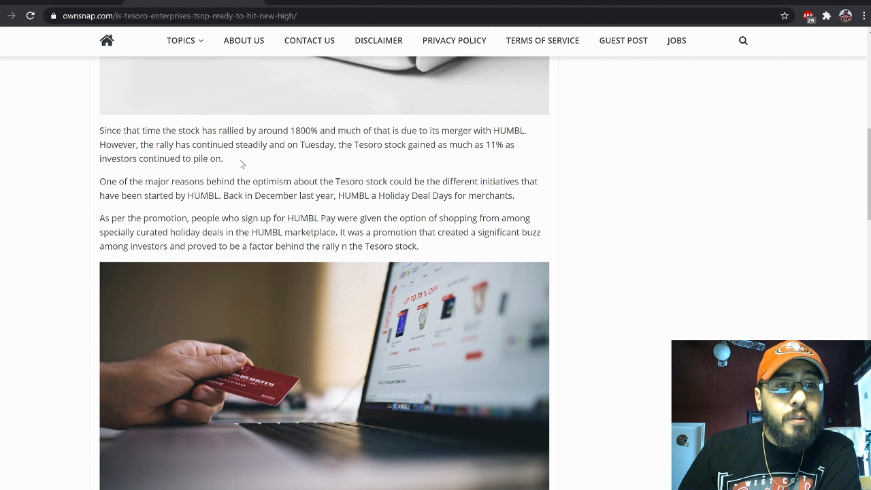
scroll(down, 3)
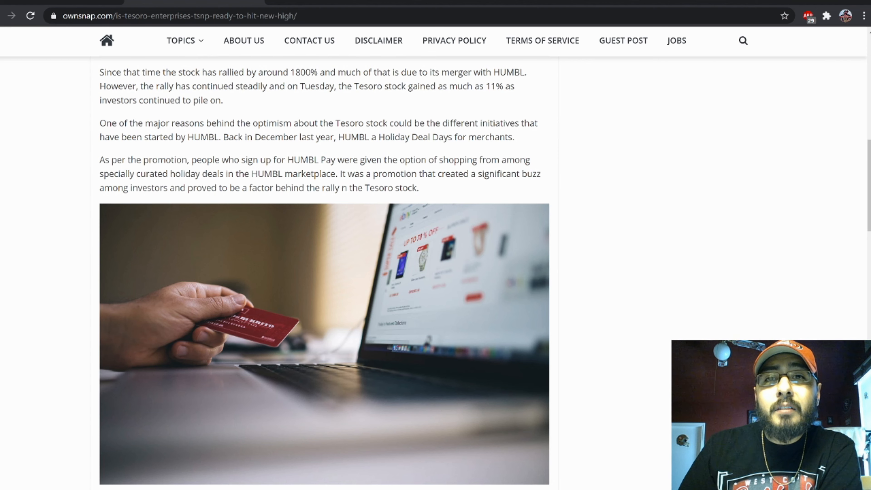
scroll(down, 3)
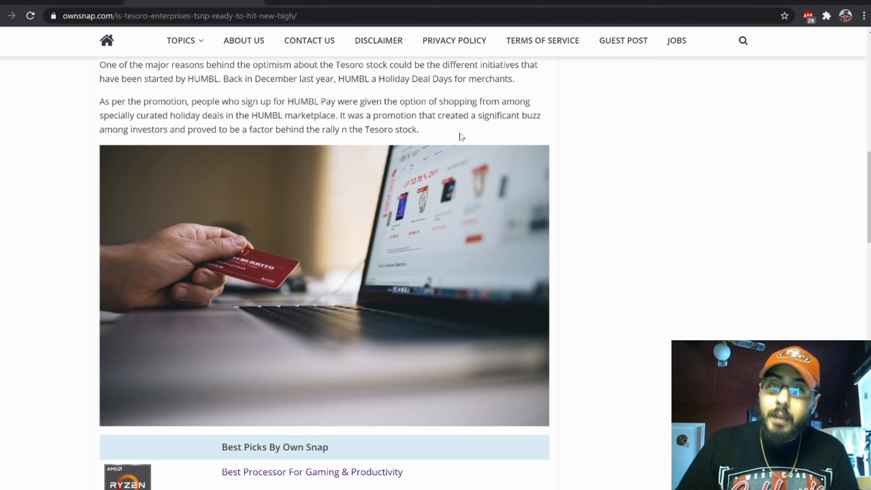
scroll(down, 3)
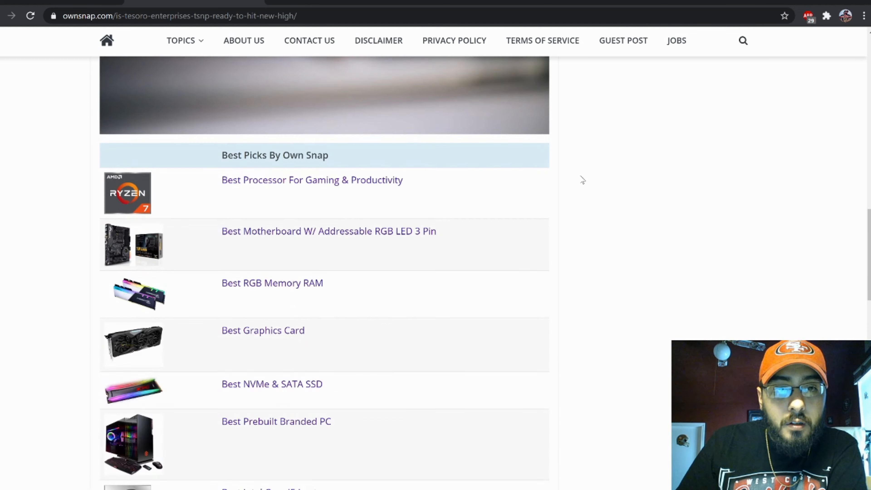
scroll(down, 3)
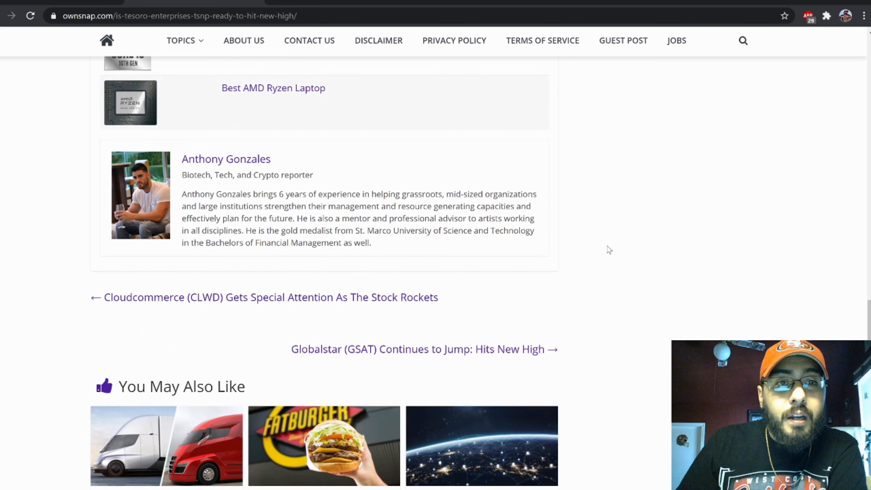
scroll(up, 3)
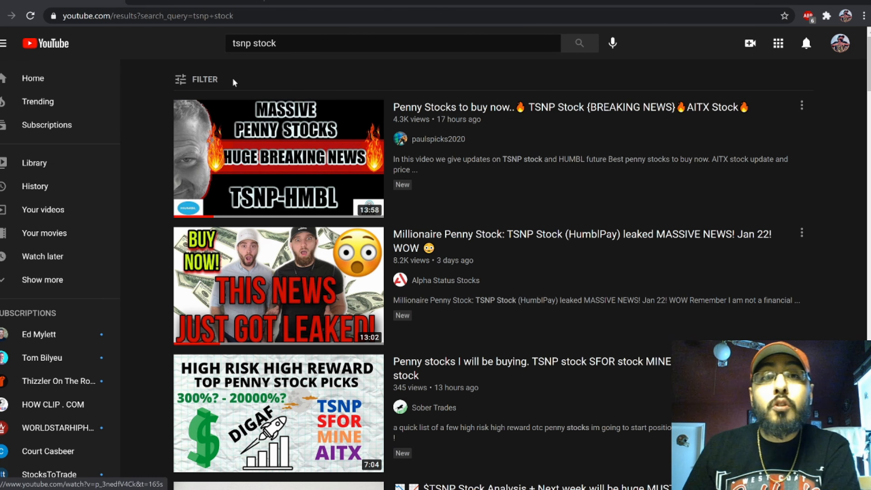
scroll(down, 3)
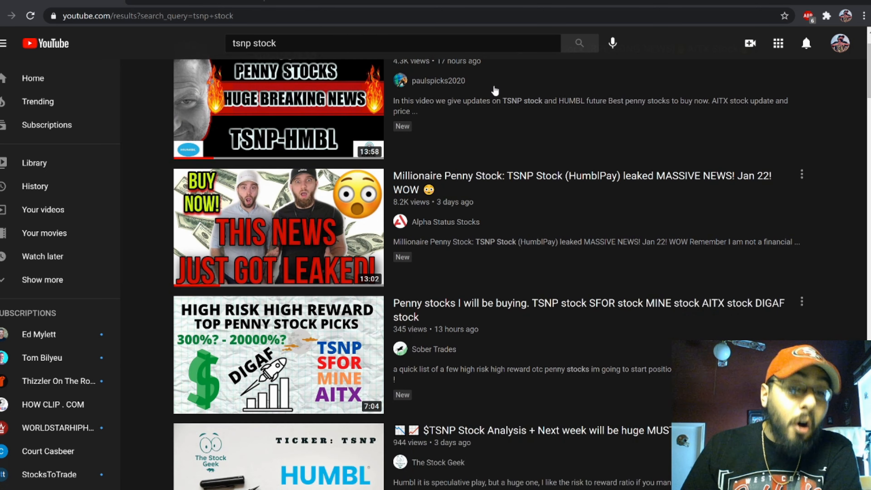
scroll(down, 3)
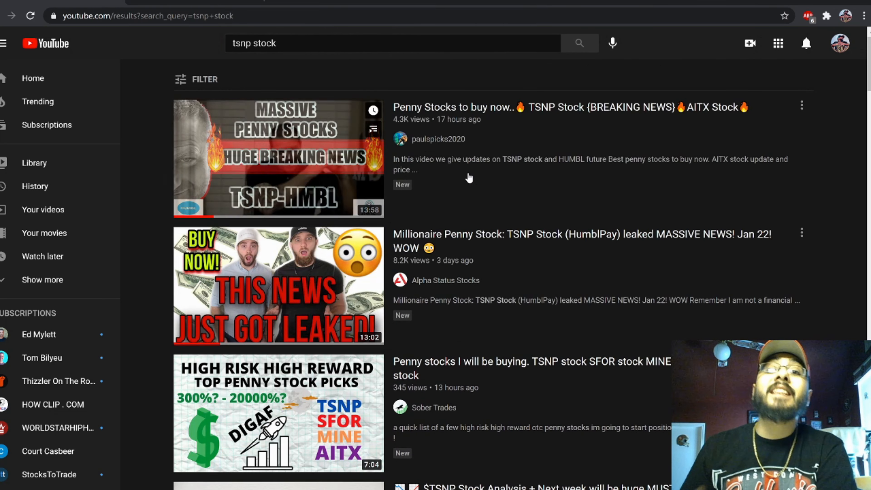
mouse_move(278, 158)
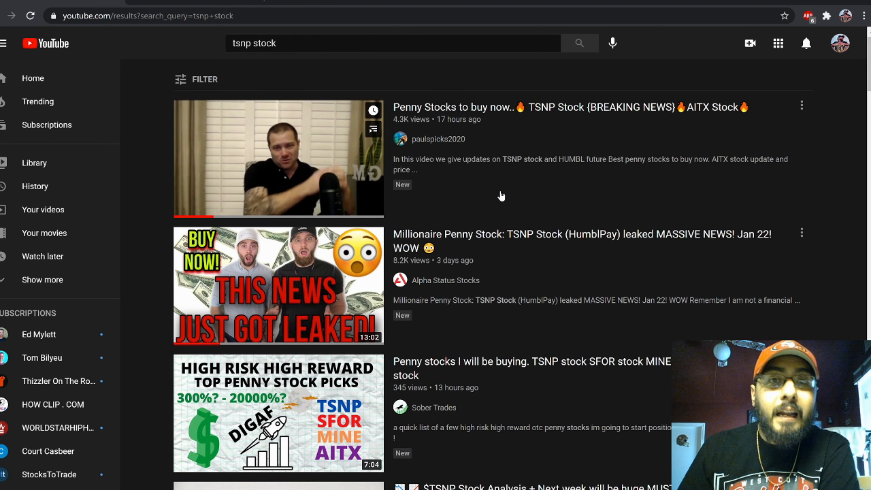
scroll(down, 3)
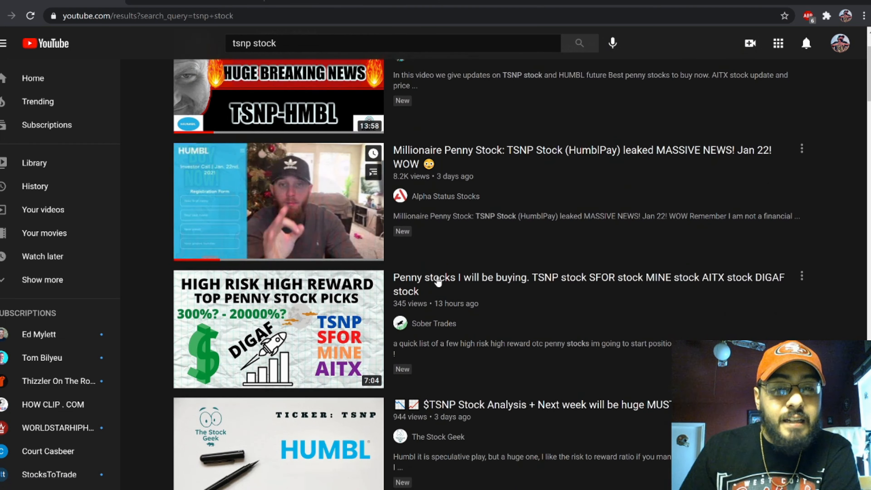
scroll(down, 3)
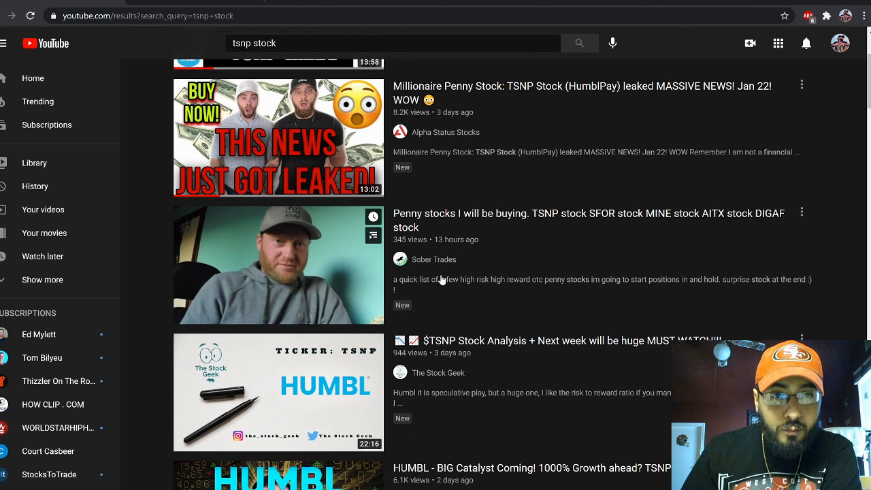
scroll(down, 3)
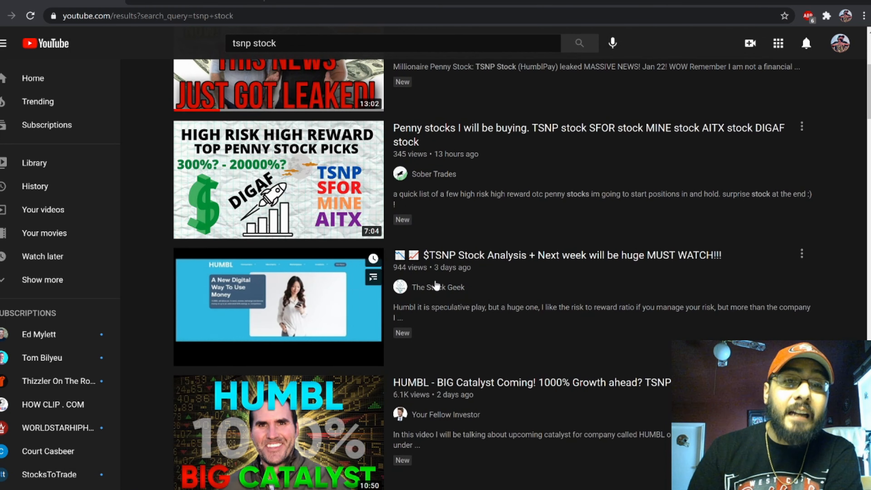
scroll(down, 3)
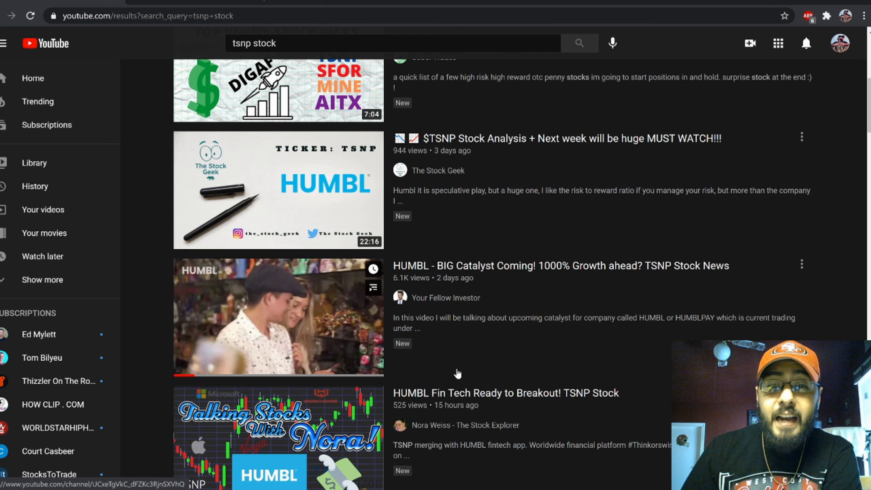
scroll(up, 3)
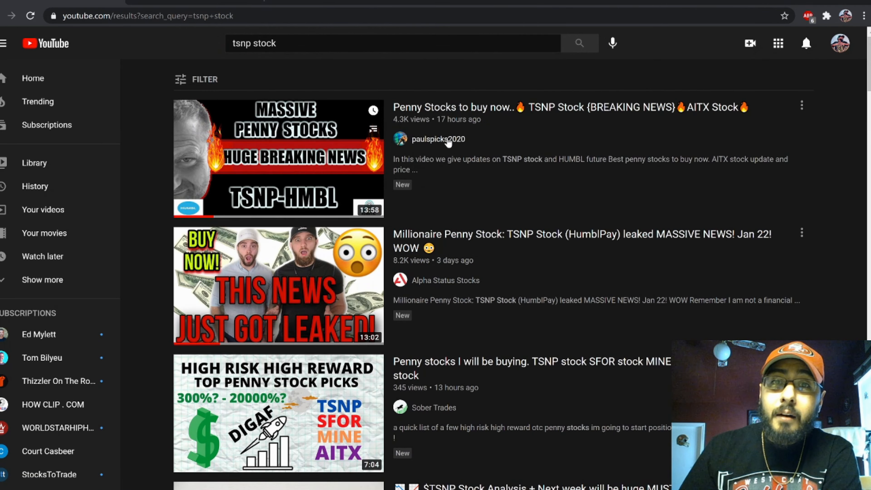
scroll(down, 3)
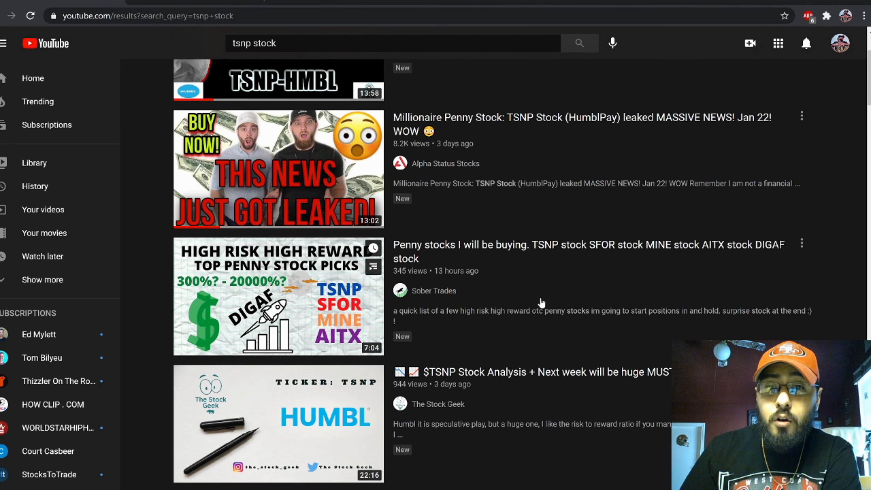
scroll(down, 3)
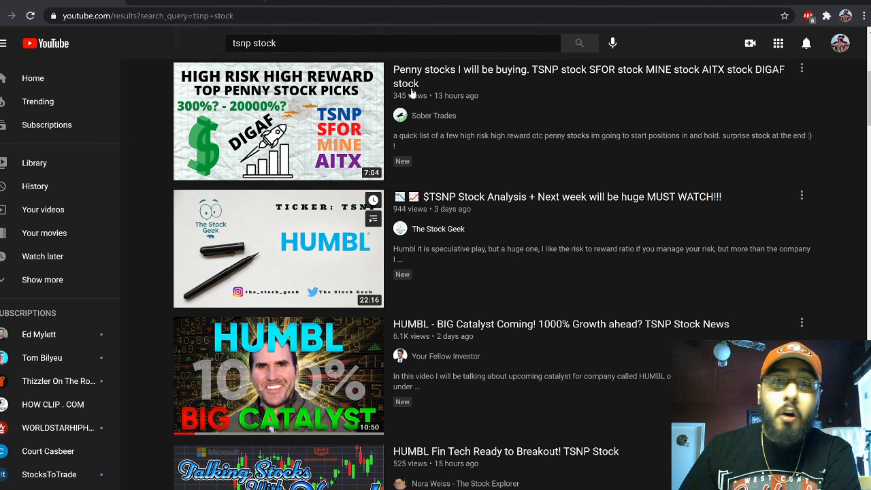
scroll(down, 3)
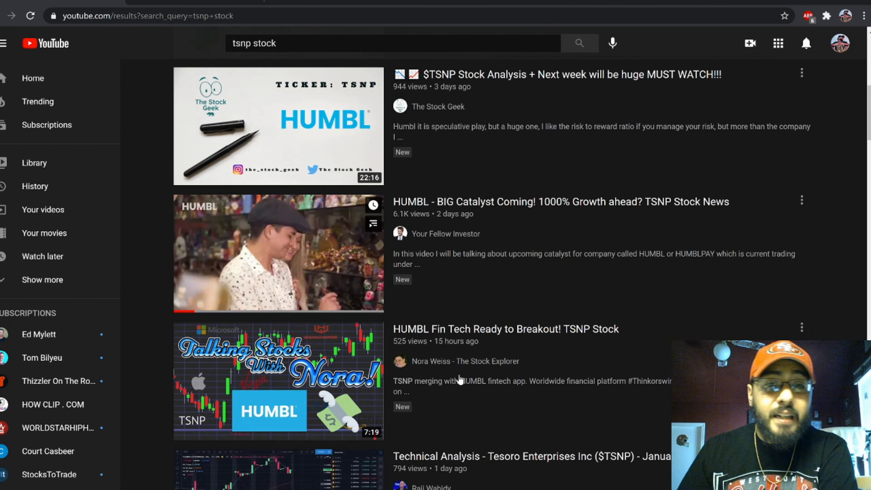
scroll(down, 3)
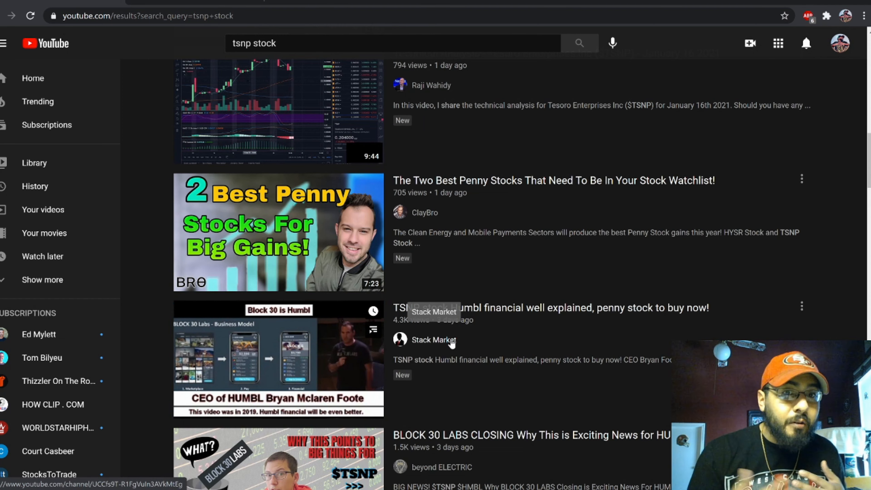
scroll(down, 3)
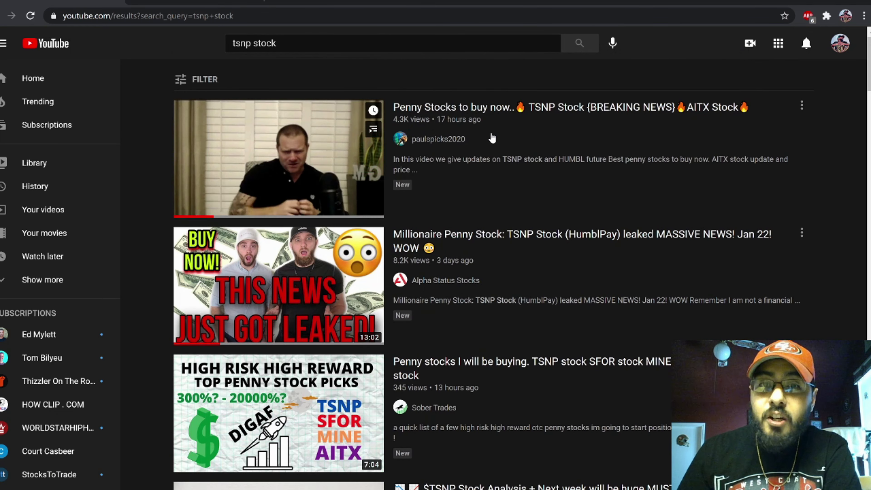
scroll(down, 3)
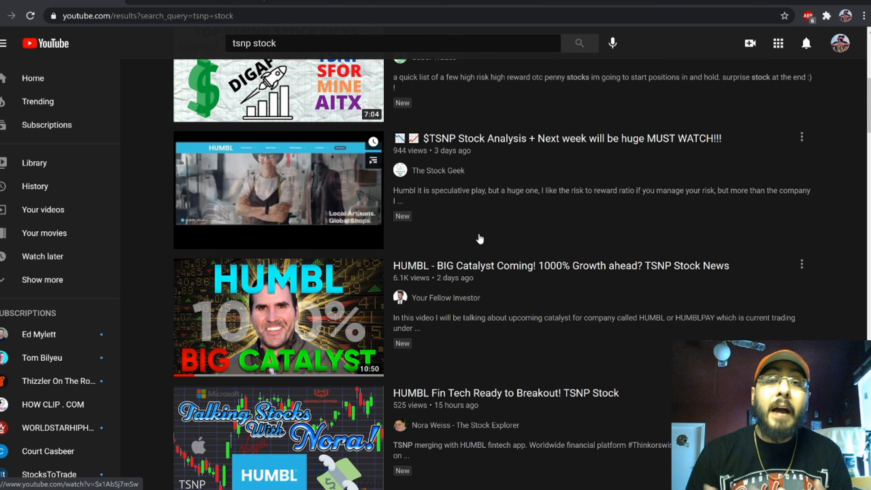
mouse_move(278, 189)
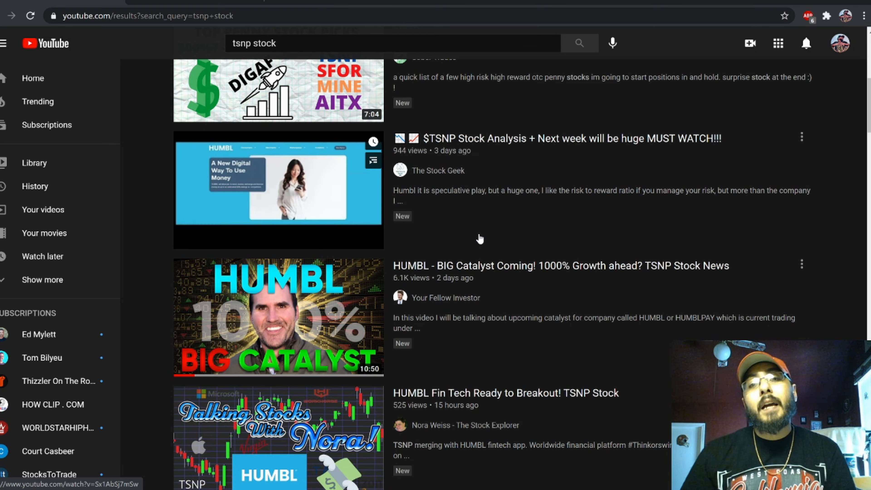
scroll(up, 3)
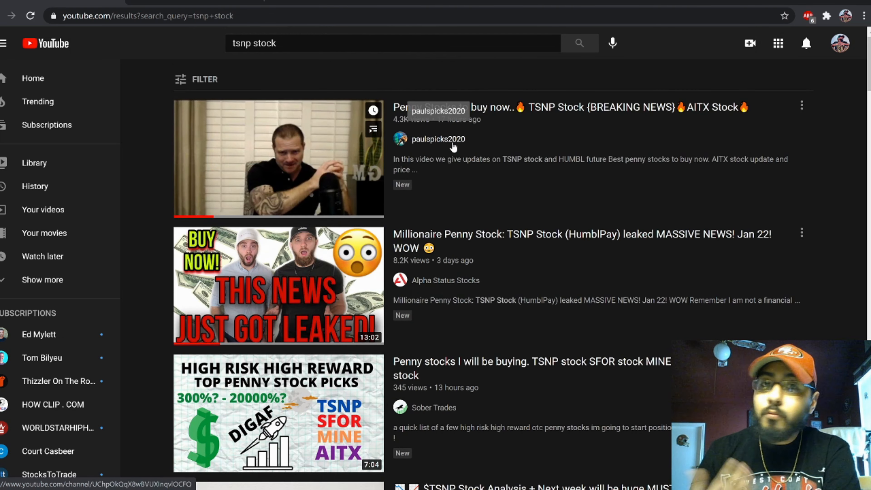
scroll(down, 3)
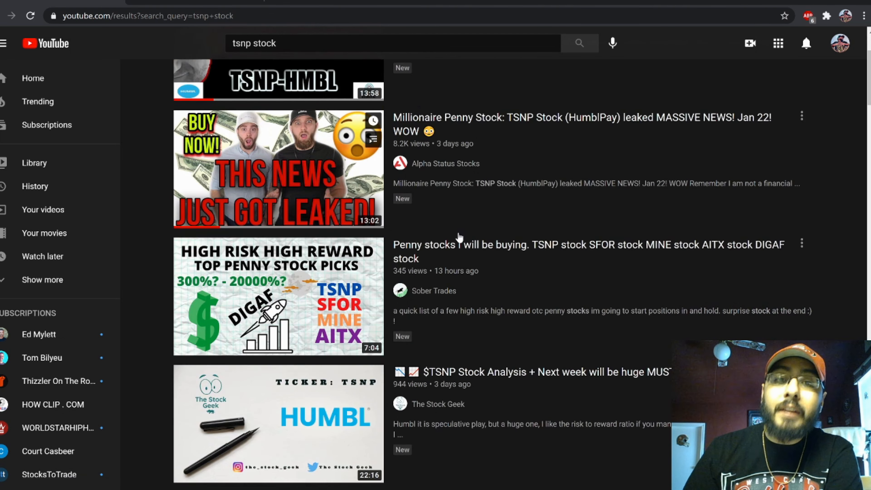
scroll(down, 3)
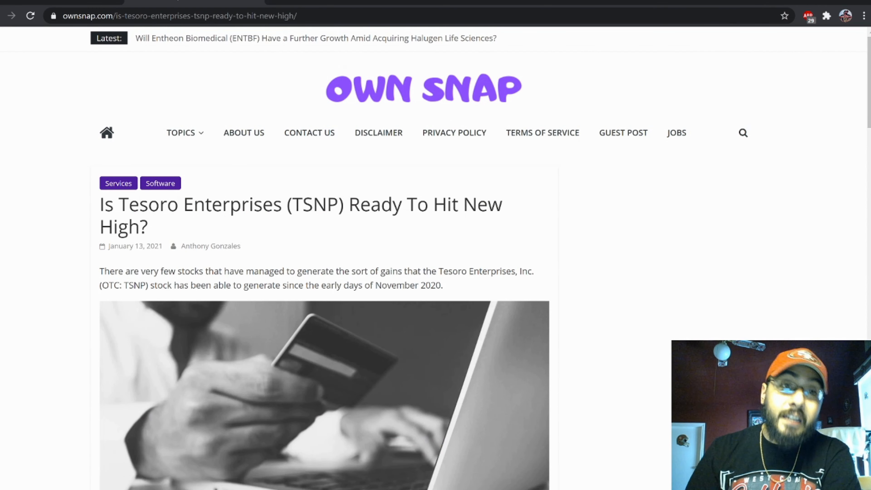
scroll(down, 3)
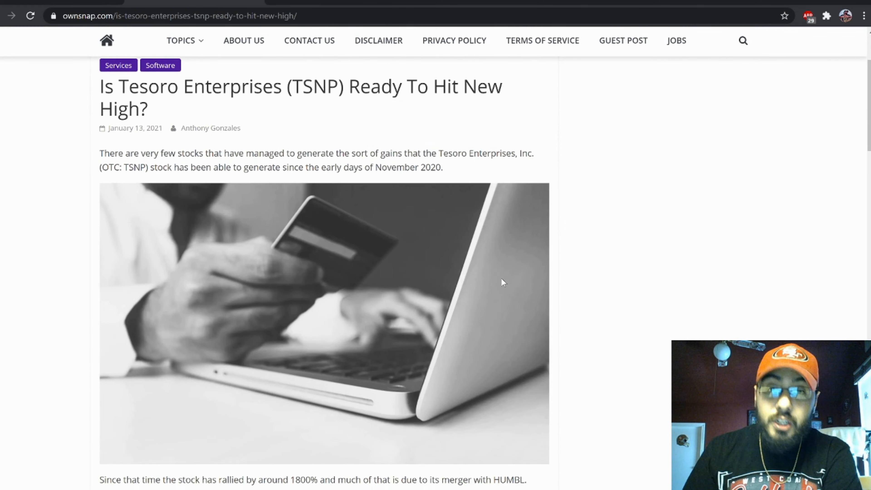
scroll(down, 3)
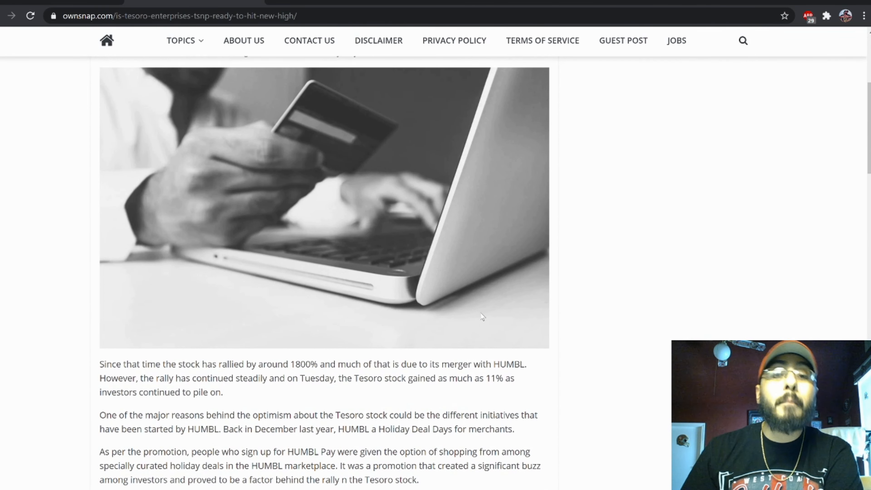
scroll(up, 3)
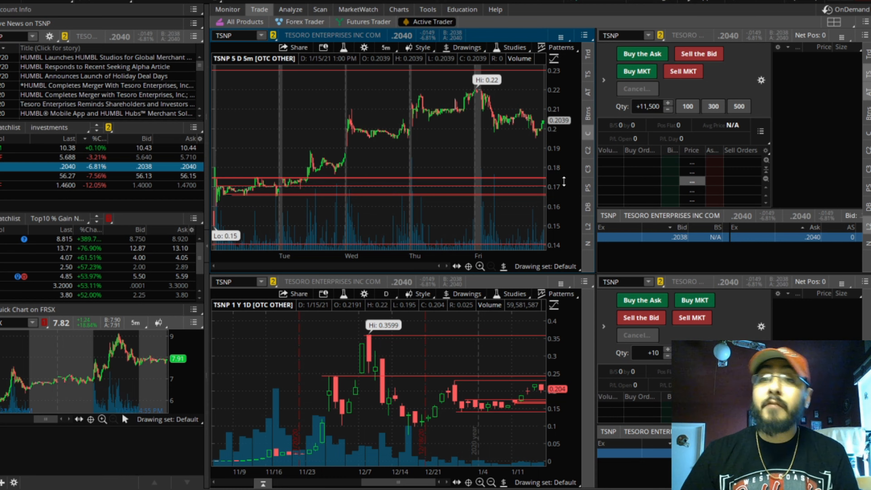
mouse_move(540, 142)
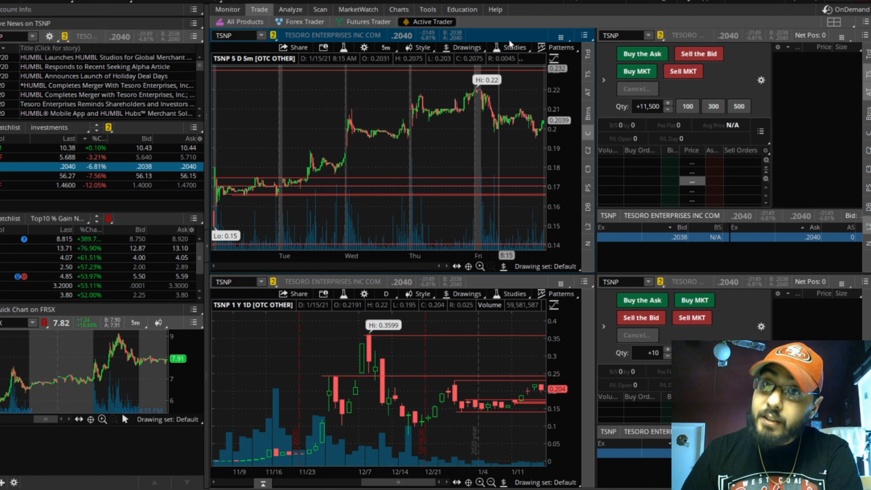
mouse_move(486, 94)
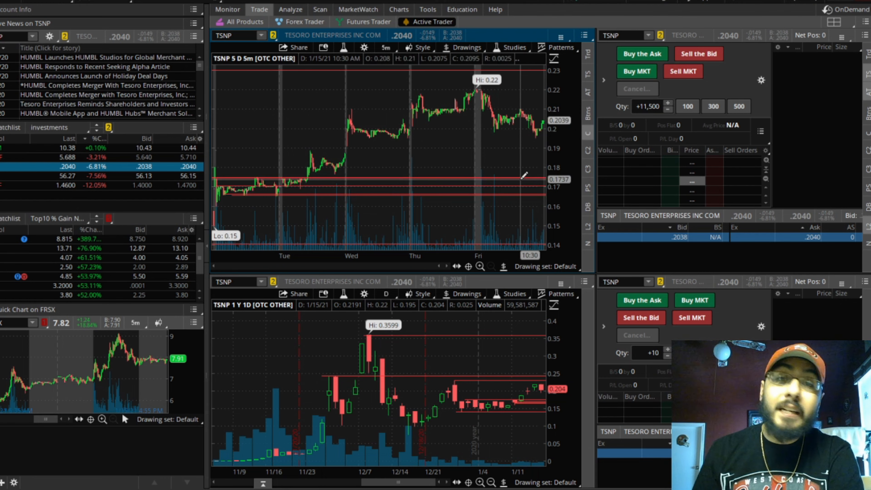
mouse_move(522, 177)
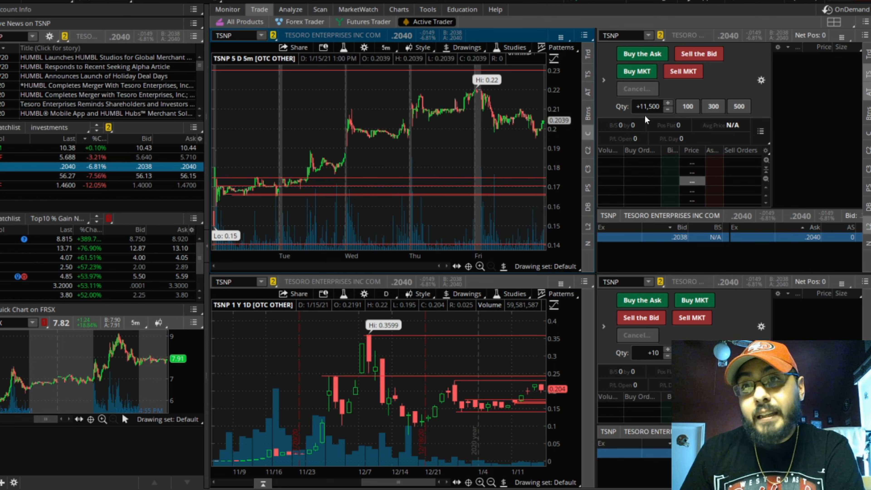
mouse_move(541, 193)
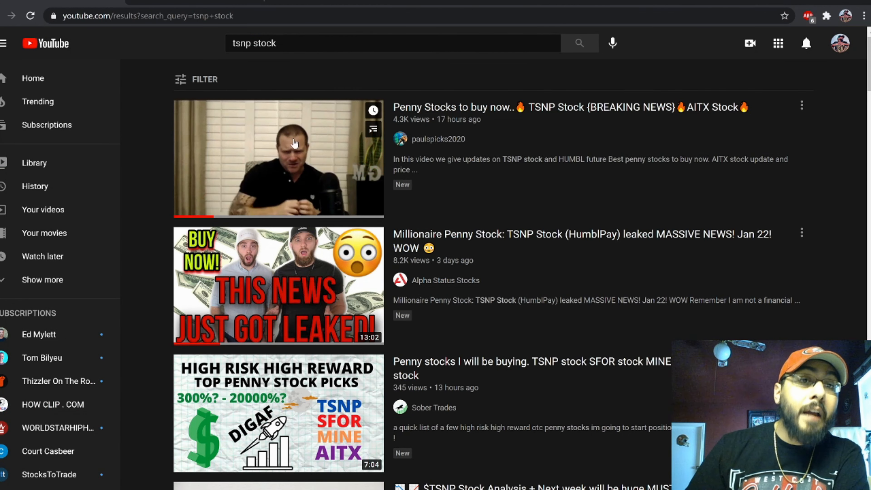
scroll(down, 3)
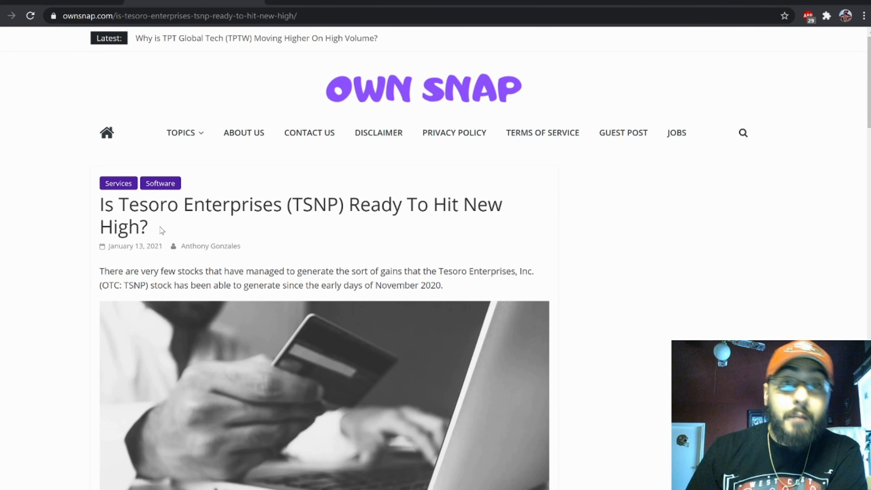
scroll(down, 3)
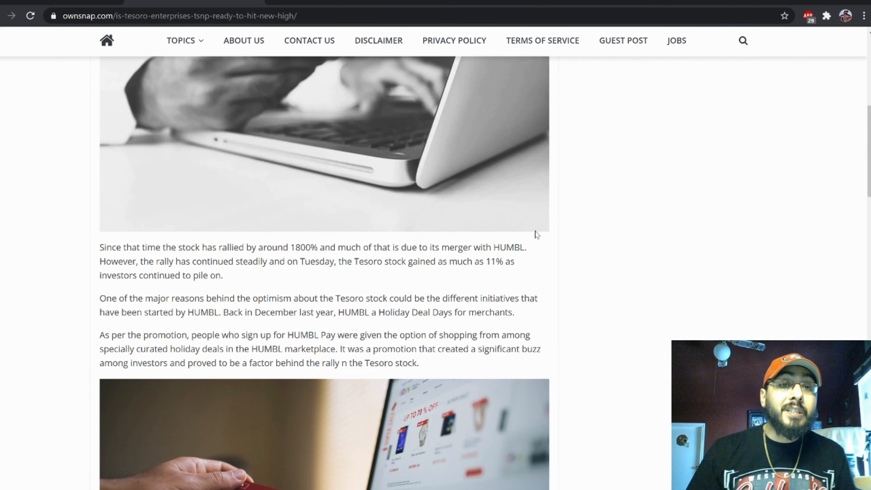
scroll(up, 3)
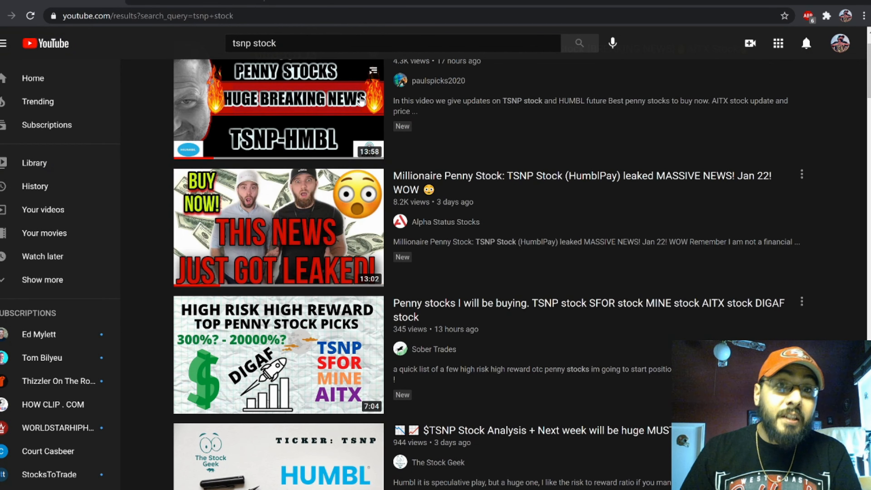
scroll(down, 3)
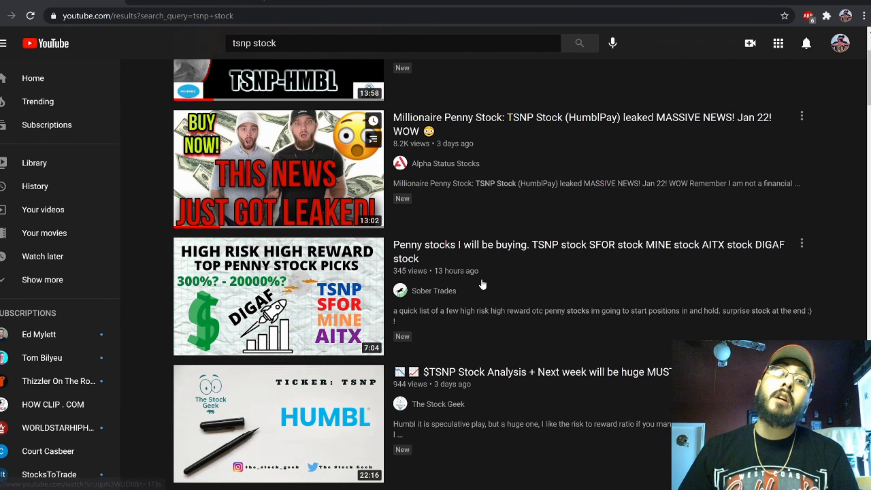
scroll(down, 3)
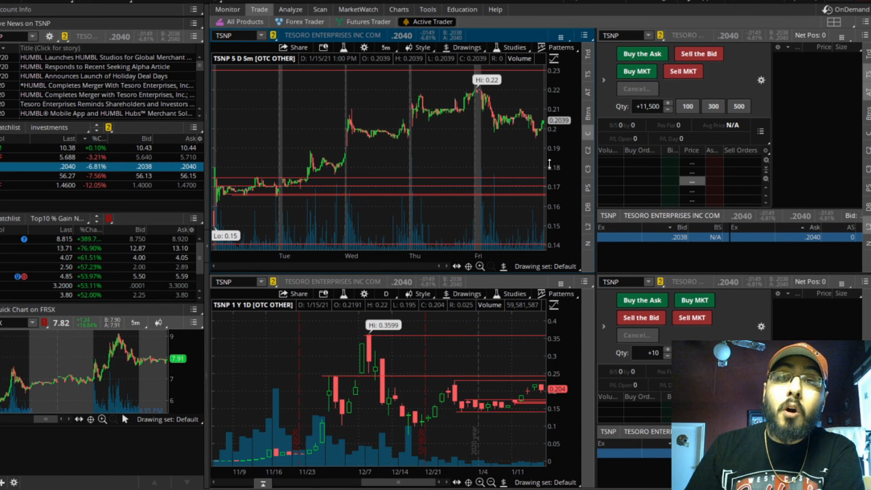
mouse_move(542, 160)
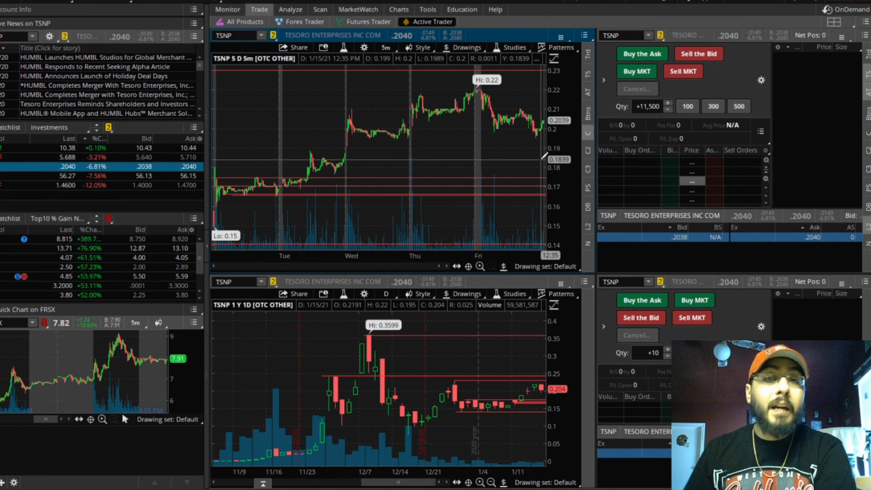